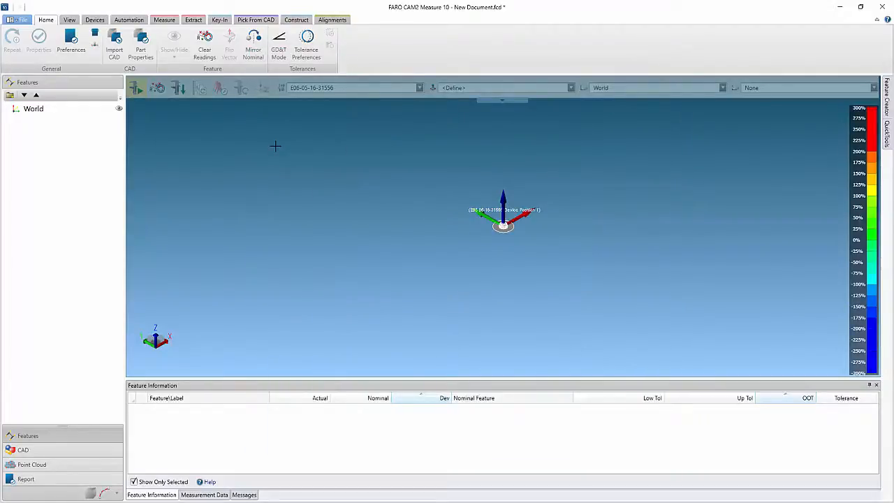
{"action": "mouse_move", "coordinate": [528, 282]}
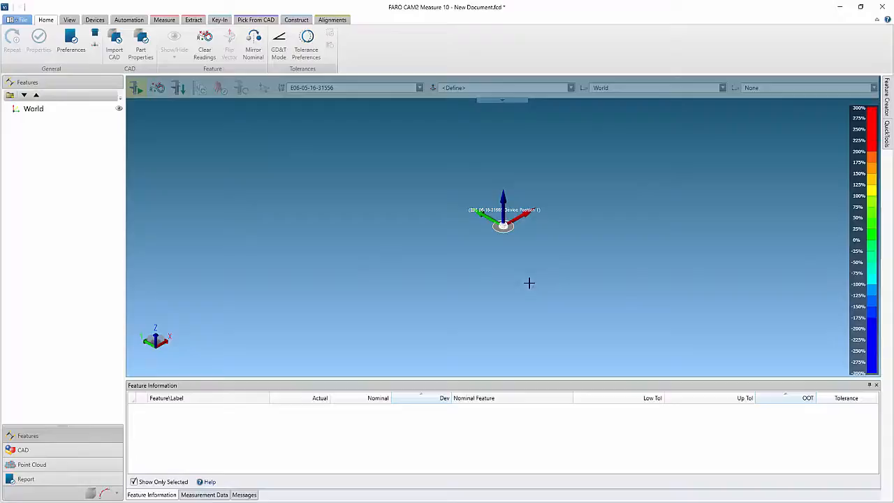
- Measure Plane 1 and Cylinder 1 with the arm and review the cylinder's diameter and cylindricity
{"action": "left_click", "coordinate": [165, 20]}
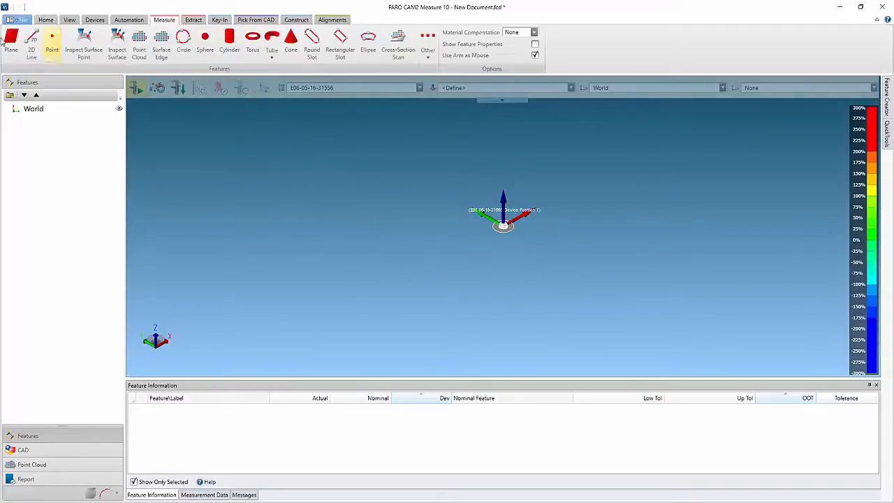
{"action": "left_click", "coordinate": [11, 40]}
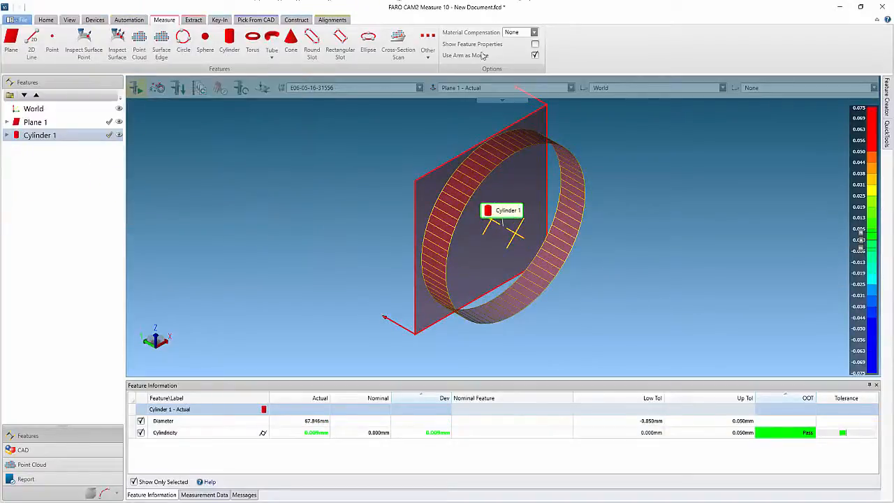
- Construct 'Plane 1 offset 10' by offsetting along Plane 1's normal
{"action": "left_click", "coordinate": [296, 19]}
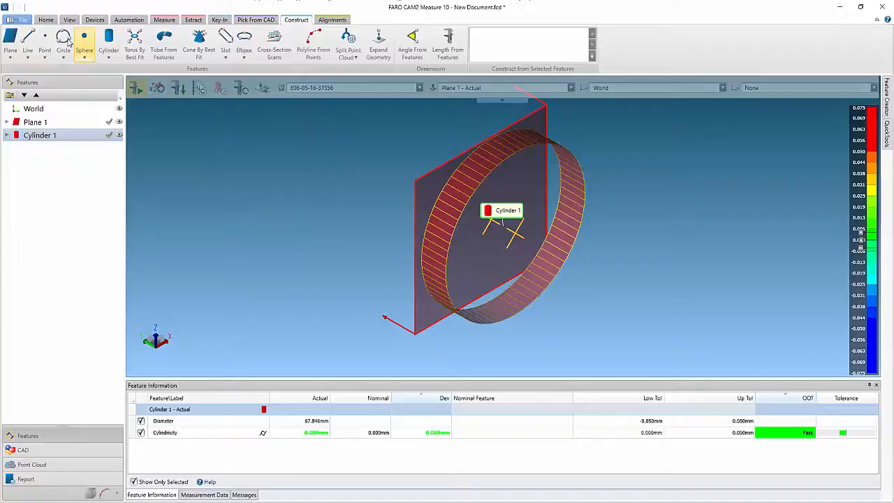
{"action": "left_click", "coordinate": [9, 39]}
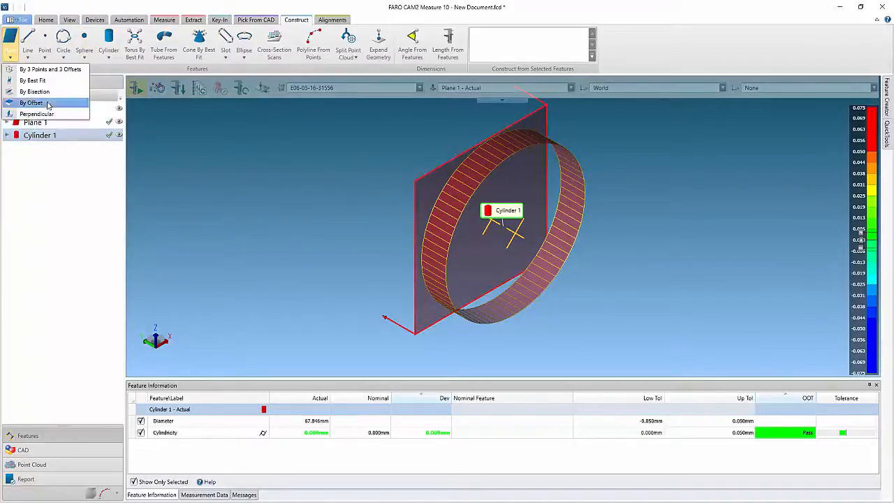
{"action": "left_click", "coordinate": [31, 103]}
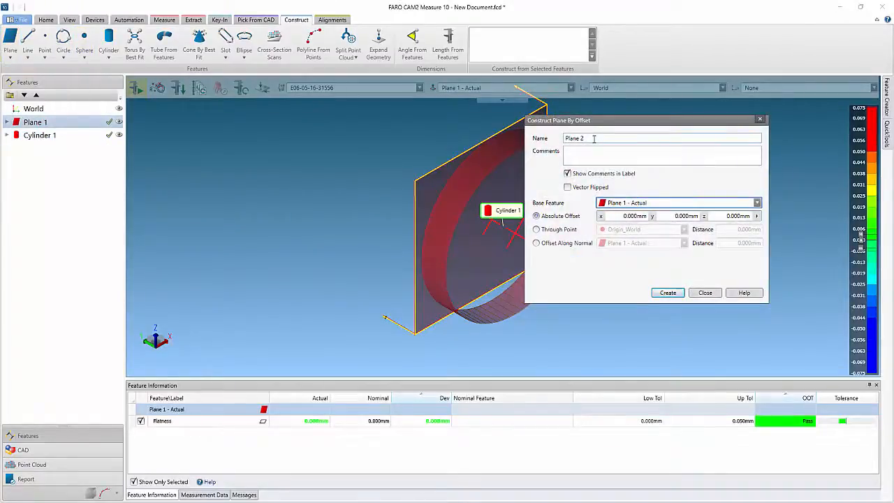
{"action": "type", "text": "Plane 1 offset 1"}
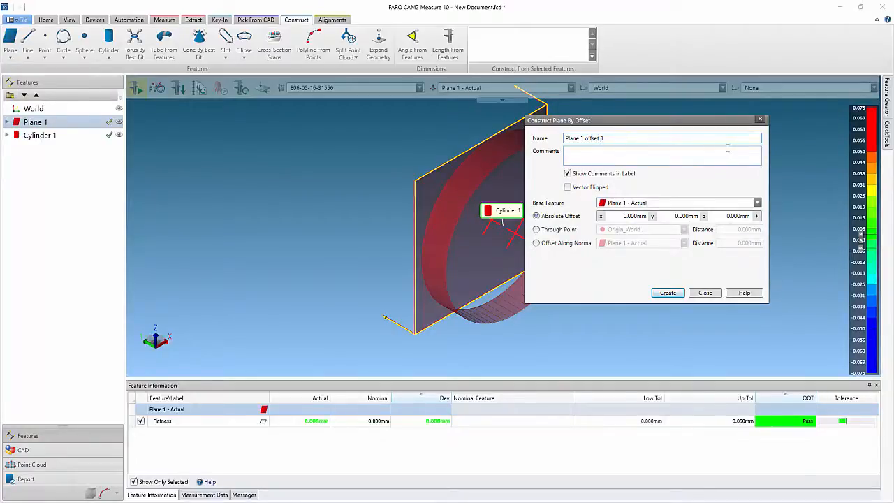
{"action": "type", "text": "0"}
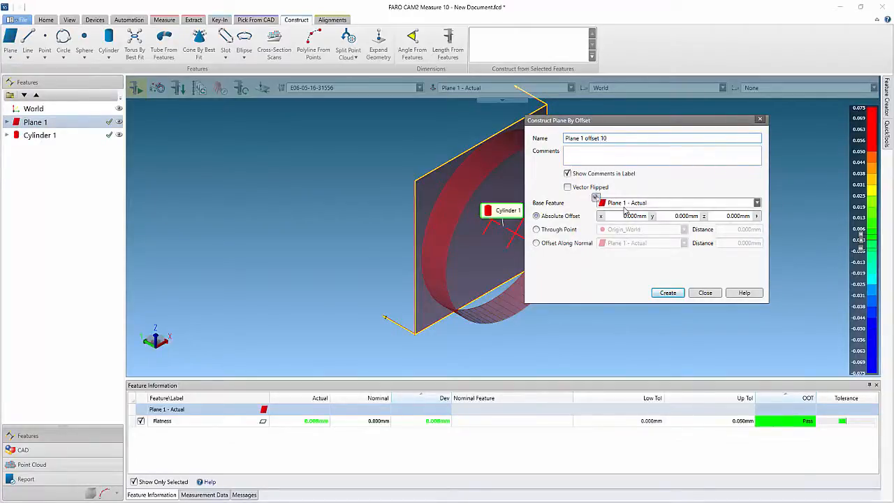
{"action": "left_click", "coordinate": [536, 243]}
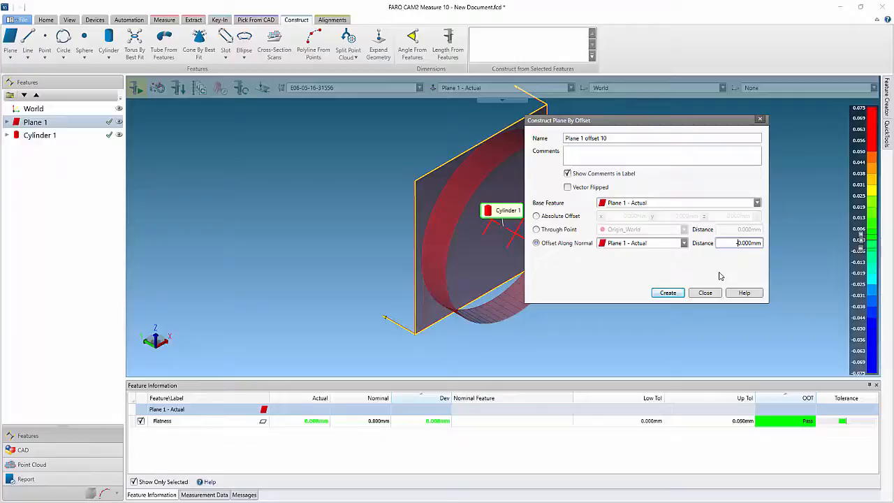
{"action": "left_click", "coordinate": [668, 292]}
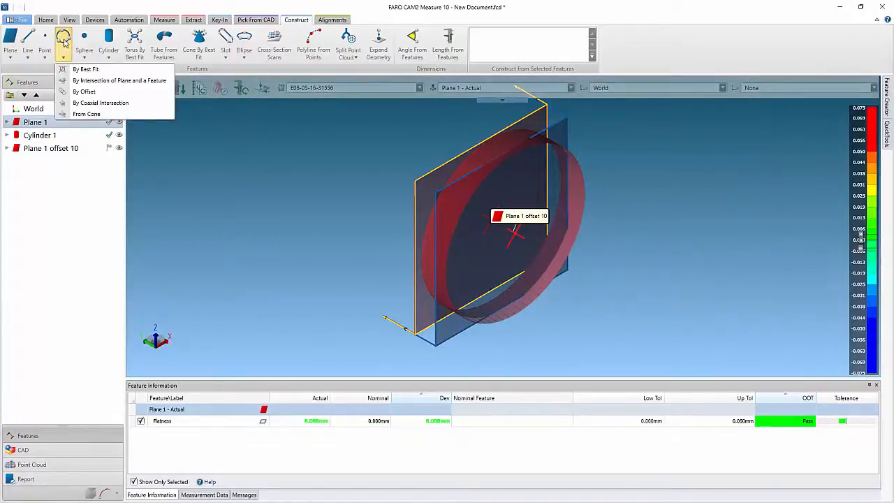
{"action": "mouse_move", "coordinate": [119, 80]}
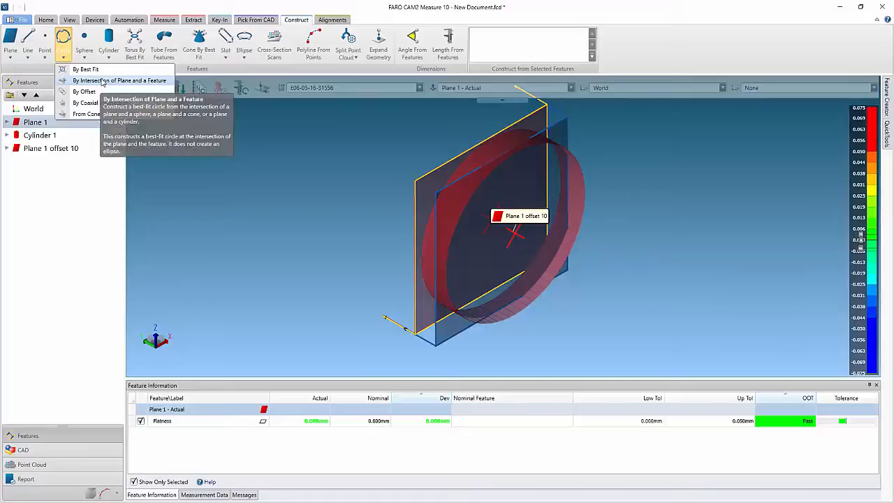
- Construct Circle 1 from the intersection of Plane 1 offset 10 and Cylinder 1 and show its results
{"action": "left_click", "coordinate": [118, 80]}
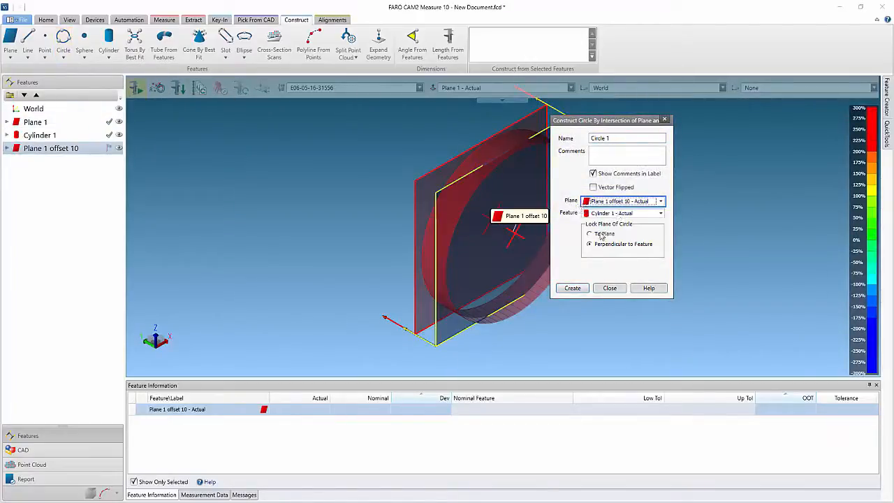
{"action": "left_click", "coordinate": [571, 288]}
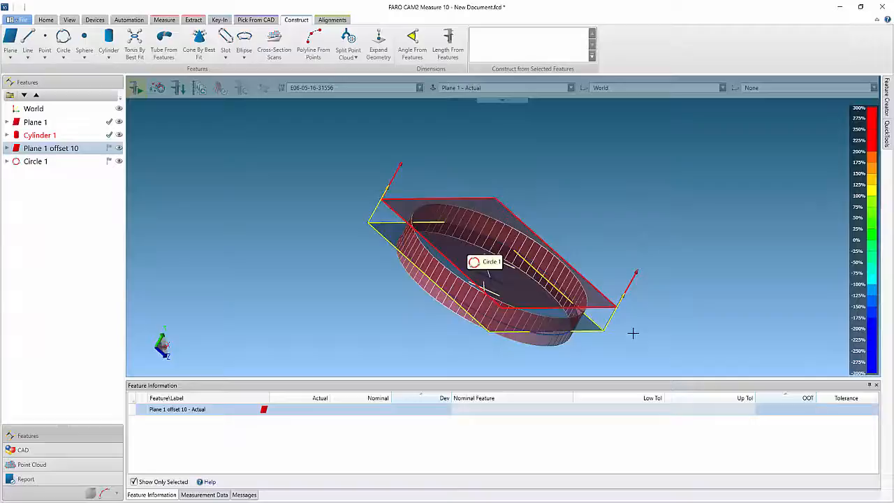
{"action": "left_click", "coordinate": [35, 160]}
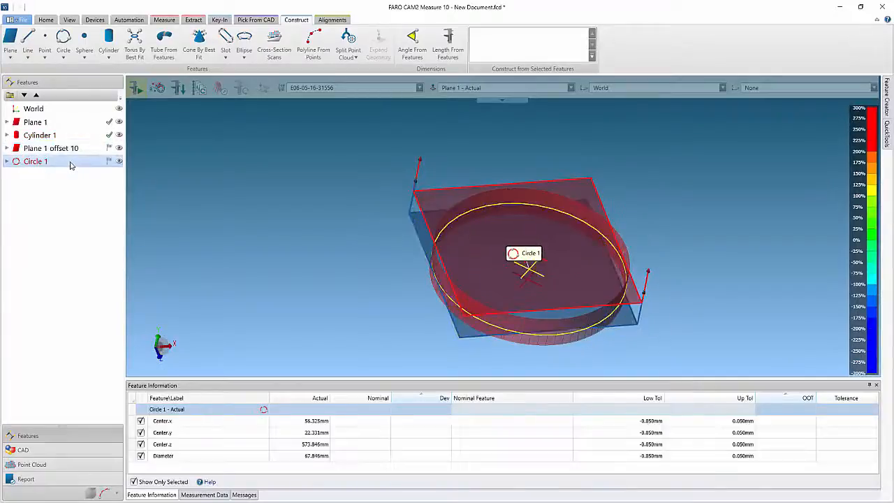
- Set Circle 1's label style to Detailed, showing centre coordinates and diameter
{"action": "right_click", "coordinate": [35, 161]}
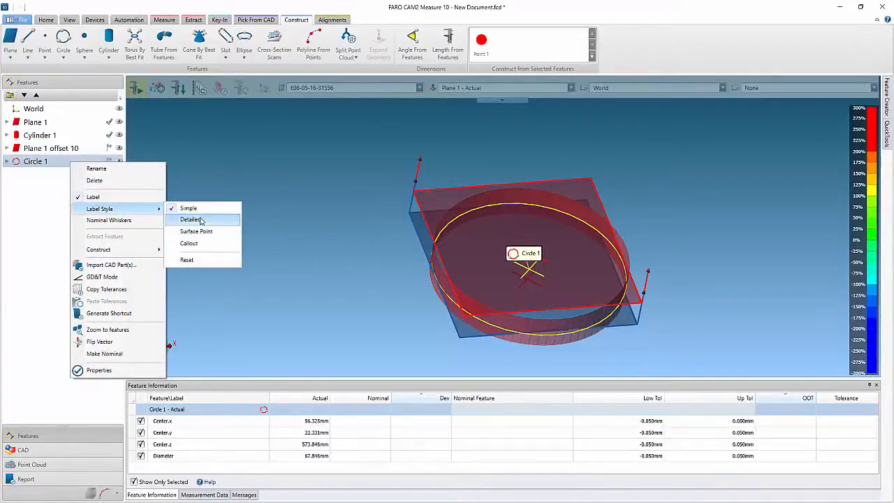
{"action": "left_click", "coordinate": [191, 219]}
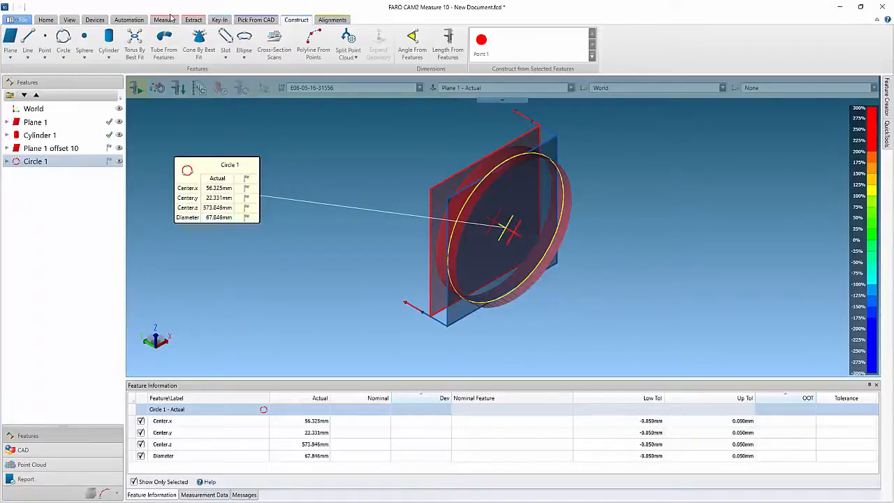
{"action": "left_click", "coordinate": [165, 20]}
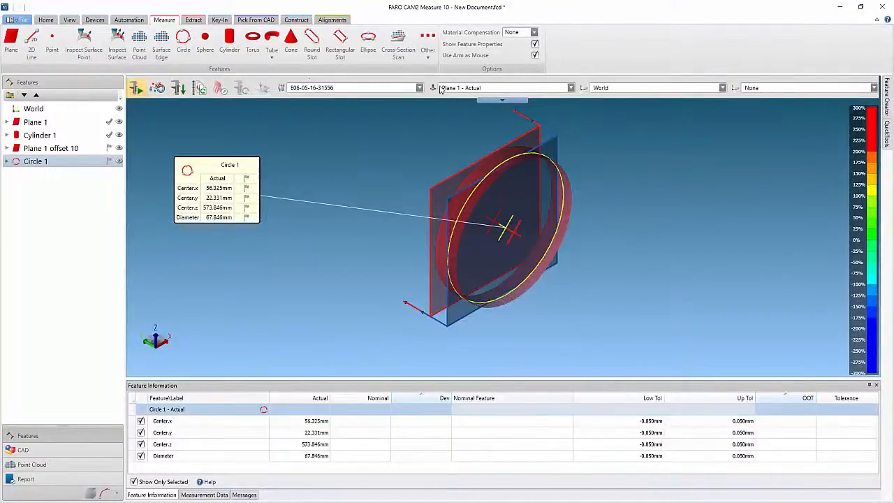
- Start measuring Circle 2 with plane-lock scanning at a -10.000 mm offset plane
{"action": "left_click", "coordinate": [183, 40]}
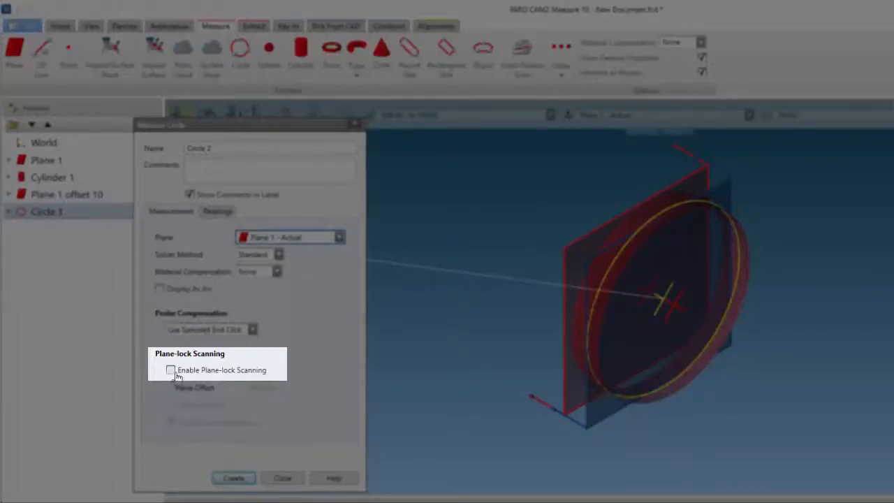
{"action": "left_click", "coordinate": [170, 370]}
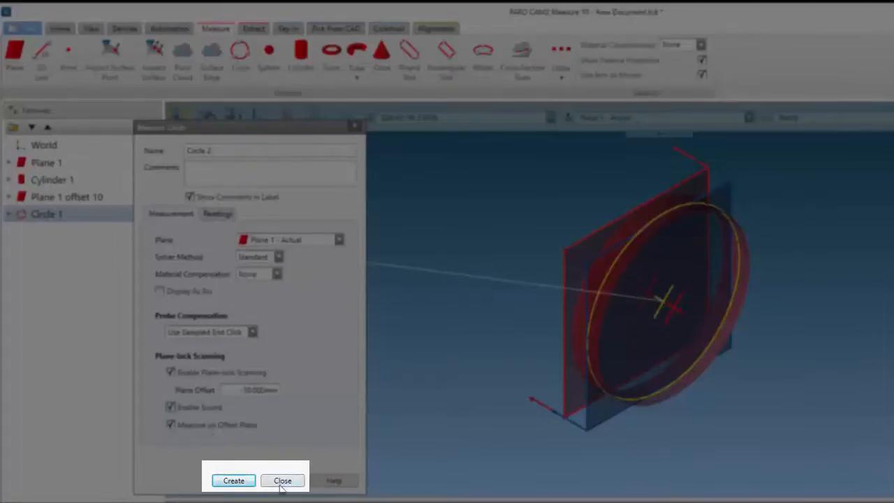
{"action": "left_click", "coordinate": [234, 481]}
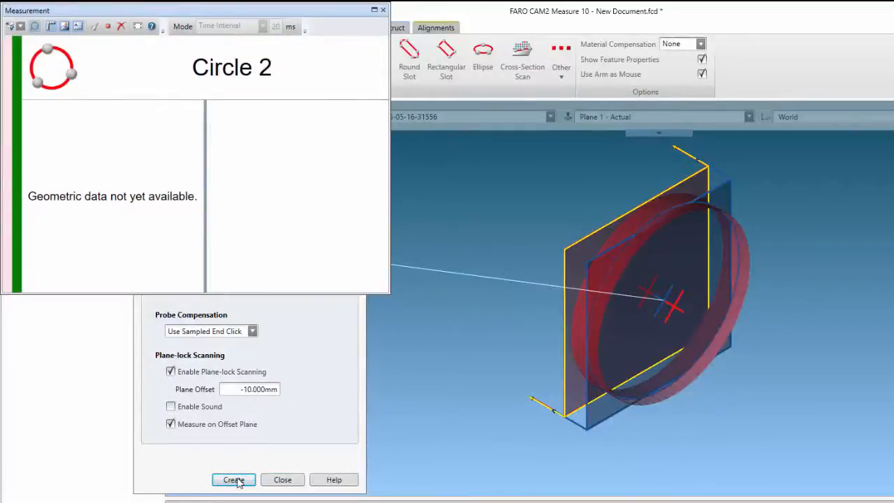
- Scan Circle 2, then select Circle 1 and Circle 2 together to compare their results
{"action": "left_click", "coordinate": [233, 480]}
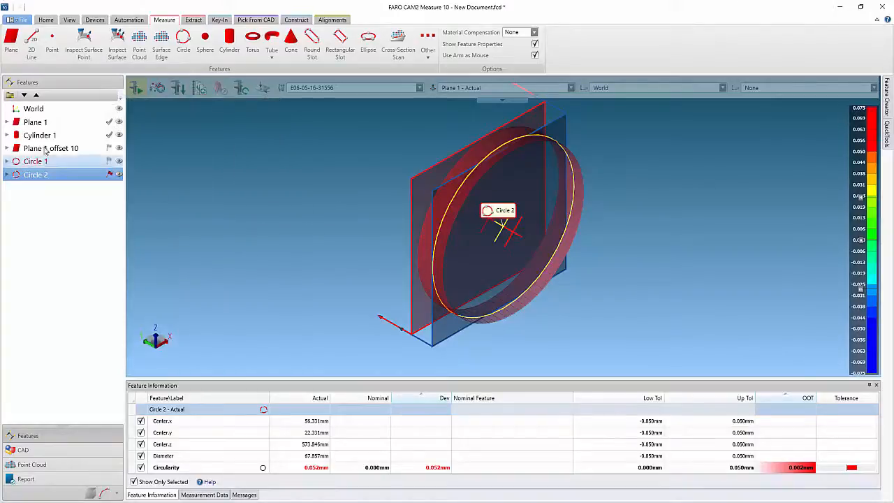
{"action": "left_click", "coordinate": [34, 162]}
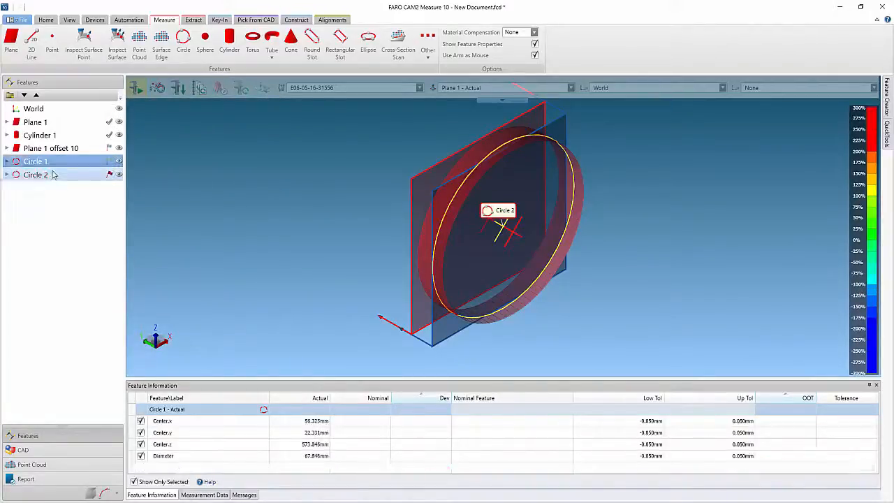
{"action": "right_click", "coordinate": [35, 161]}
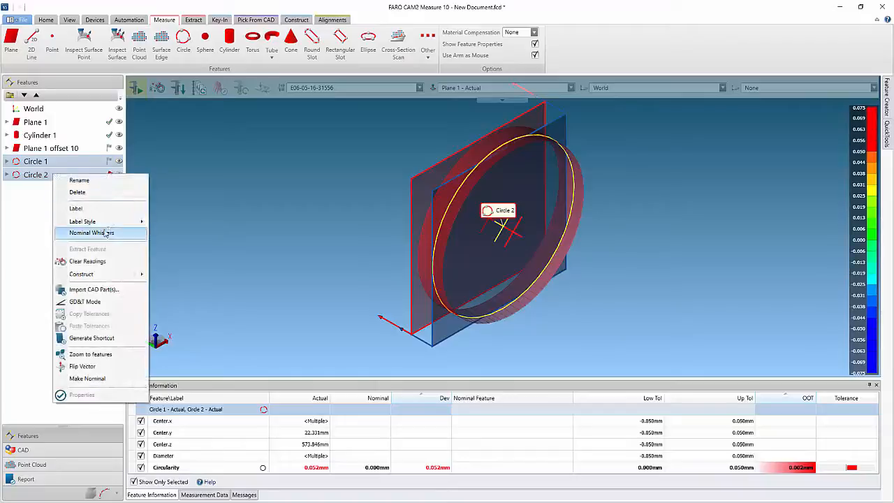